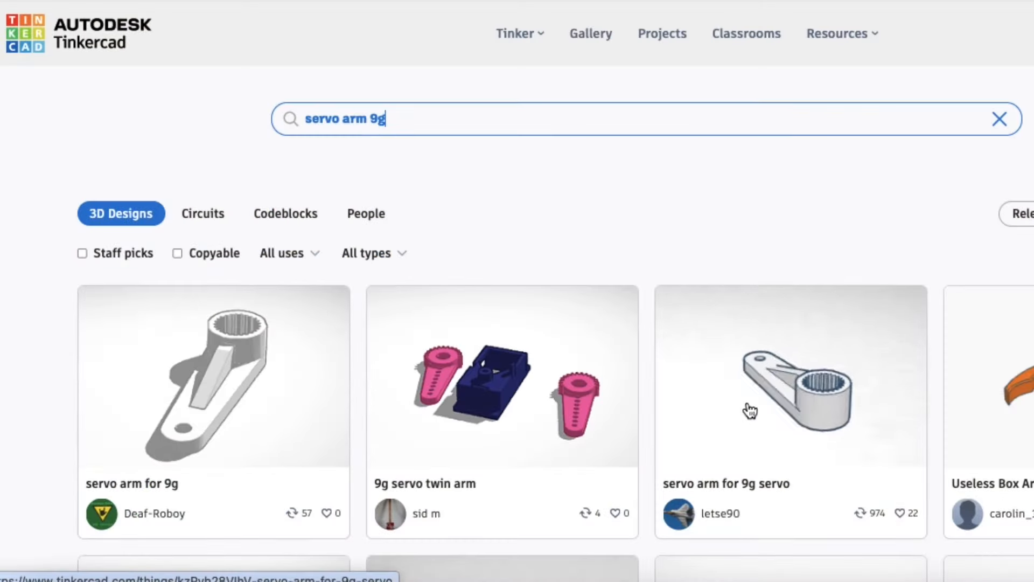
Copy and Tinker the 'servo arm for 9g servo' design from the search results.
click(790, 389)
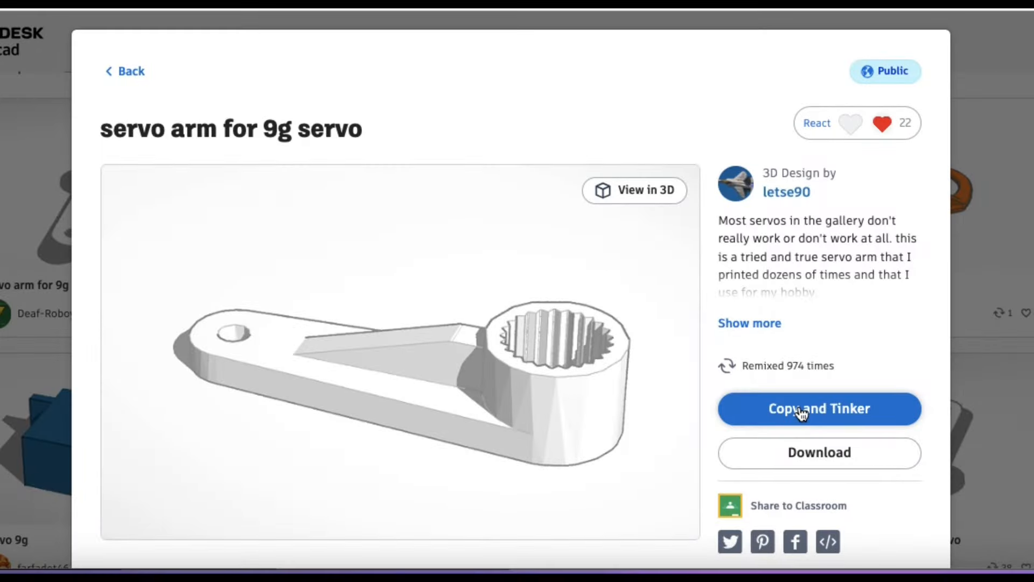
click(819, 408)
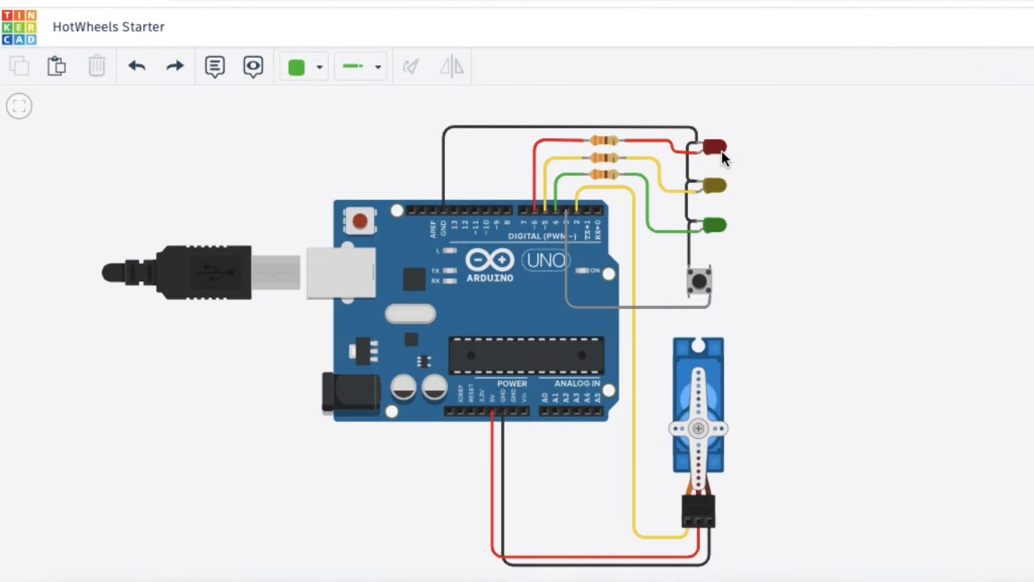
mouse_move(717, 227)
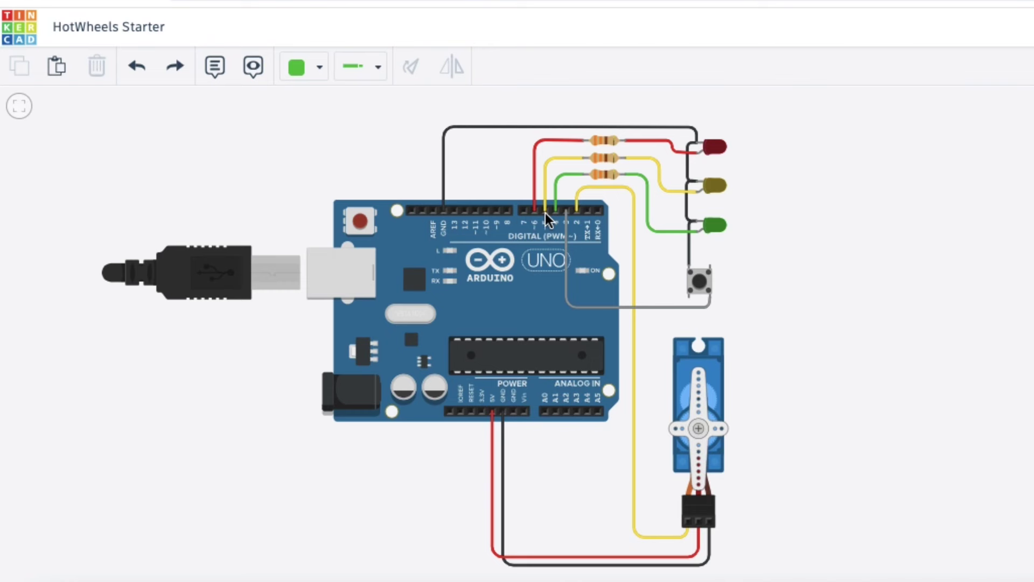
mouse_move(701, 292)
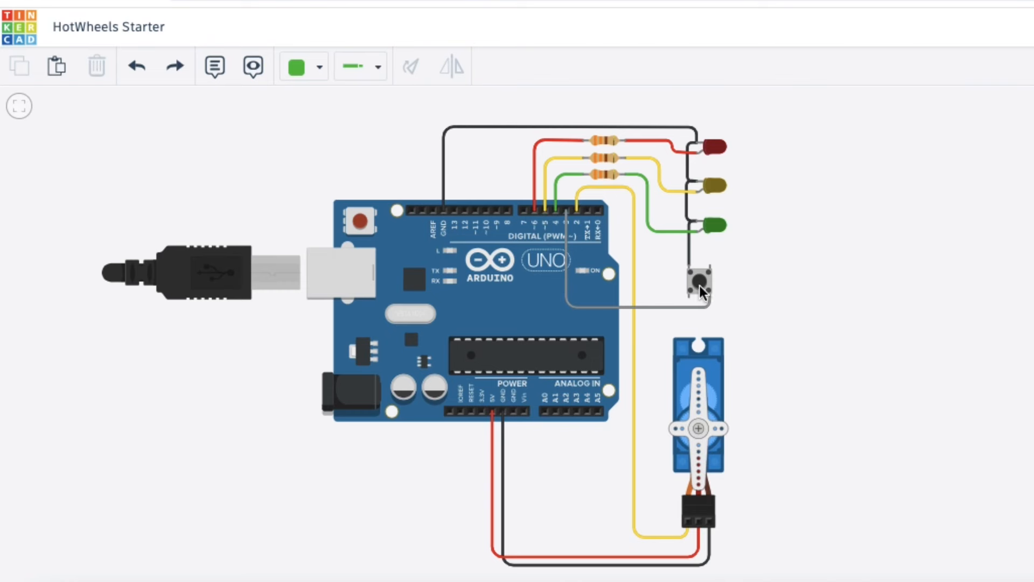
mouse_move(584, 274)
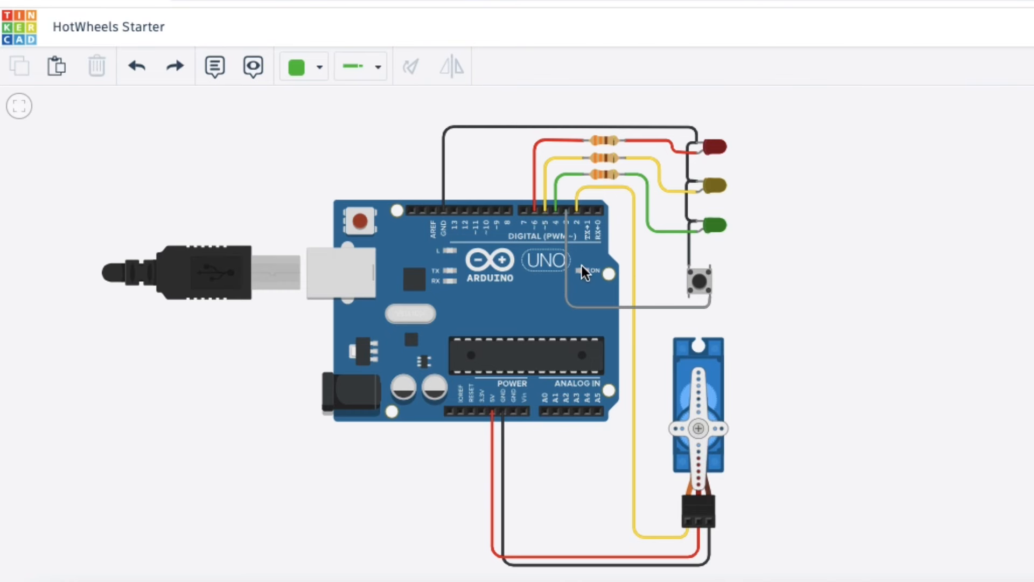
mouse_move(701, 431)
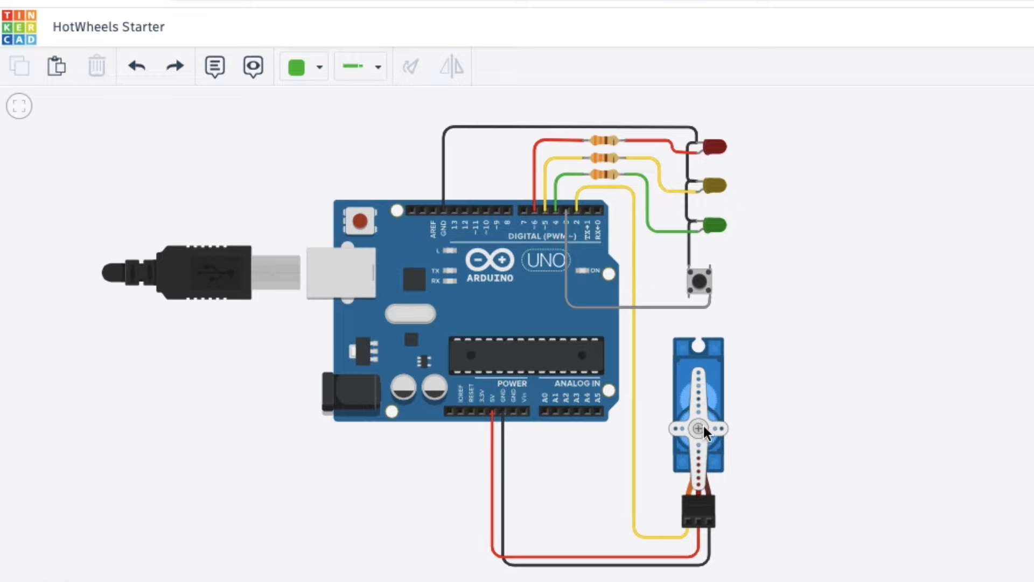
click(825, 69)
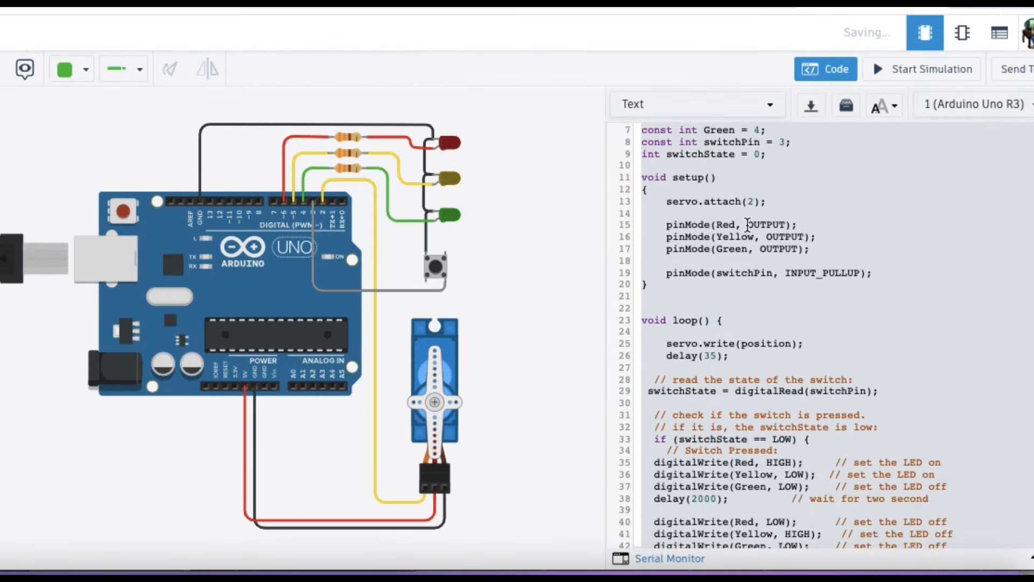
Scroll through the Arduino sketch controlling the LEDs, push button and servo.
scroll(down, 3)
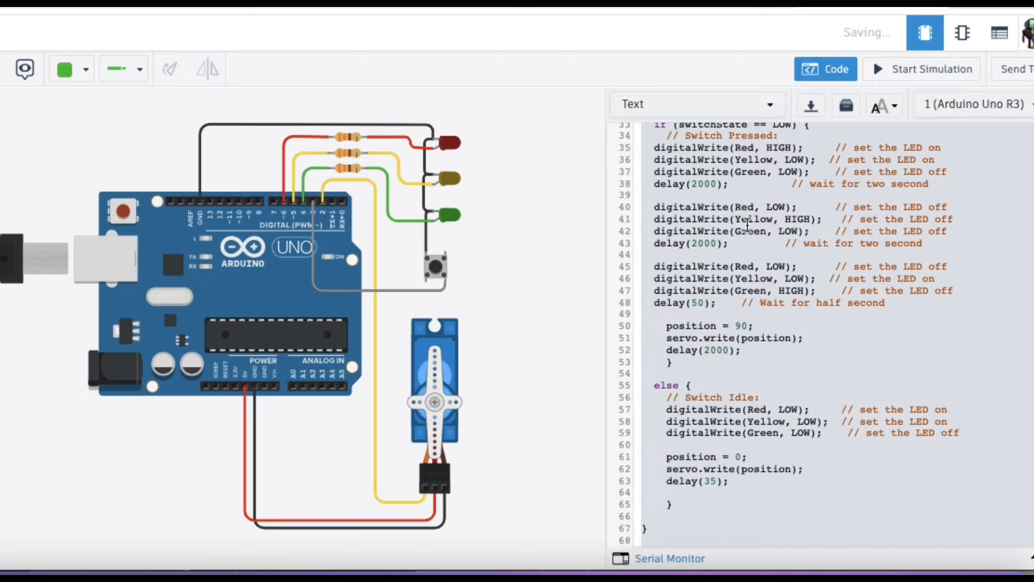
scroll(up, 3)
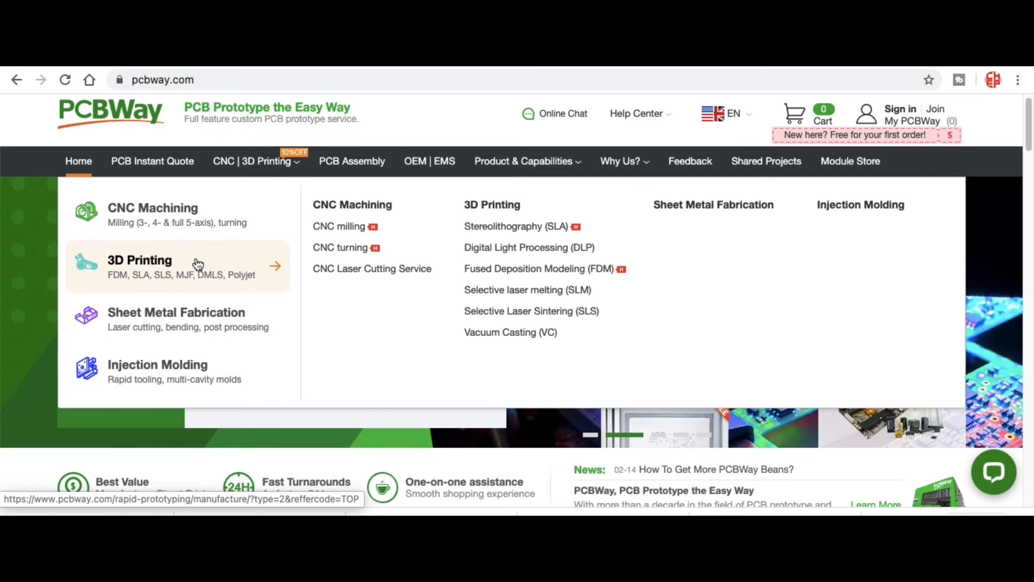
mouse_move(199, 320)
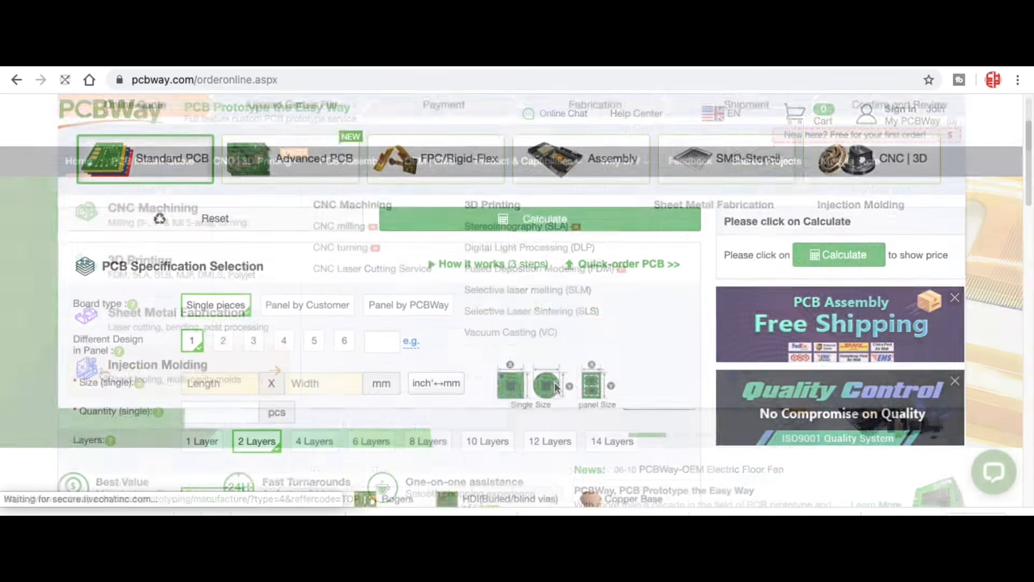
Load the PCB Instant Quote order form from the PCBWay menu.
scroll(down, 3)
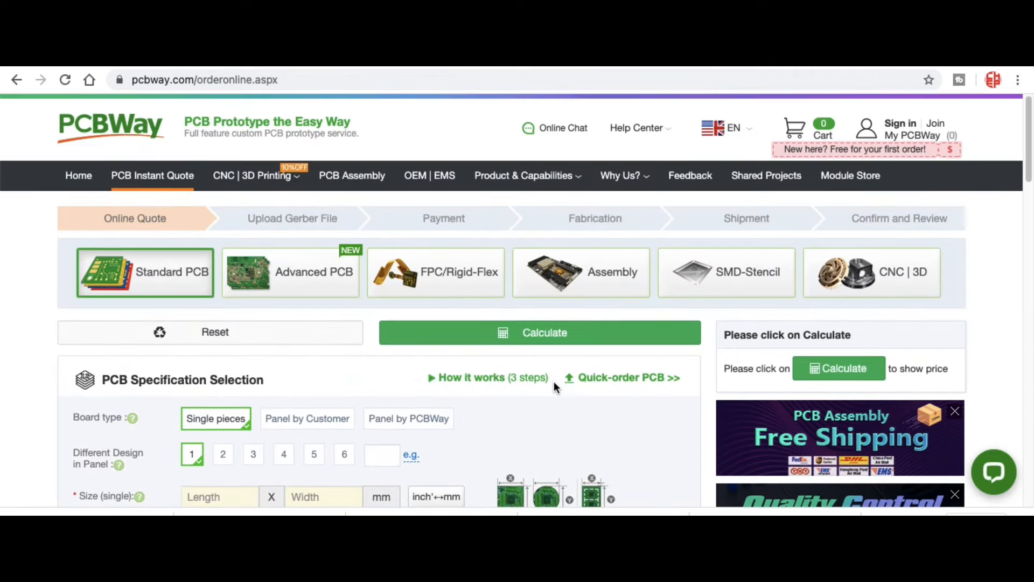
click(111, 127)
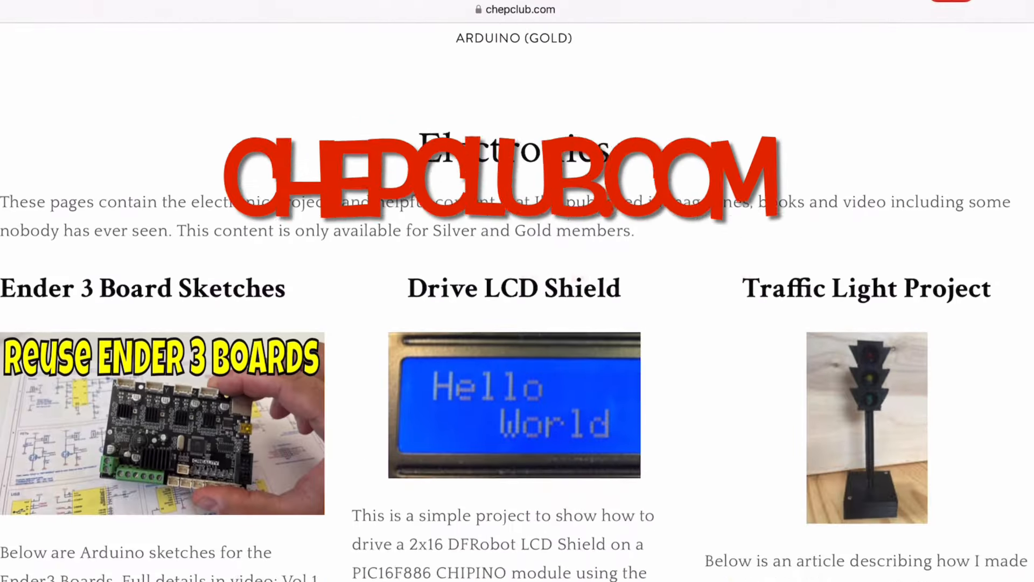
Scroll the Electronics page down to the Hot Wheels Drag Race Finish Gate project and its download.
scroll(down, 3)
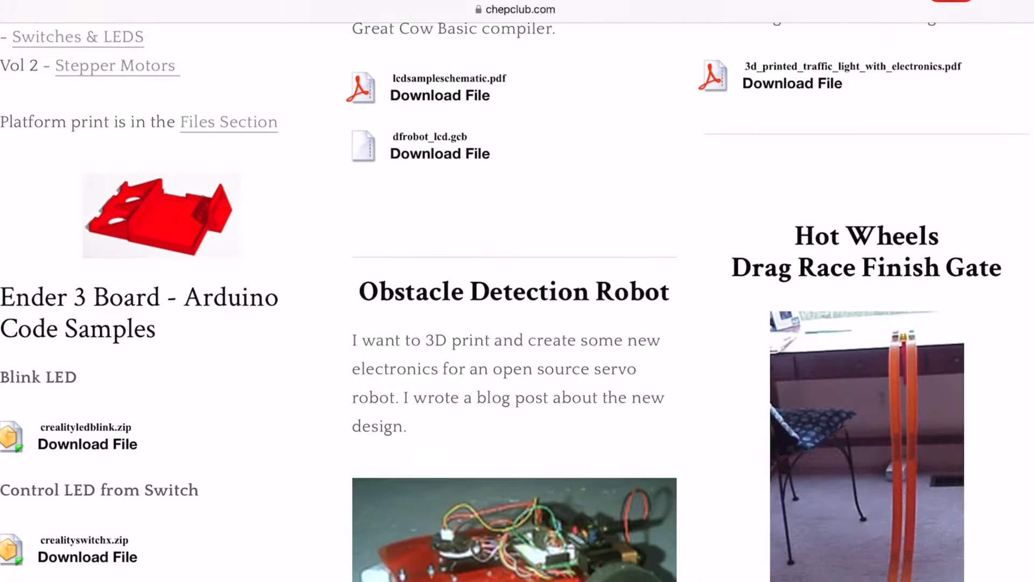
scroll(down, 3)
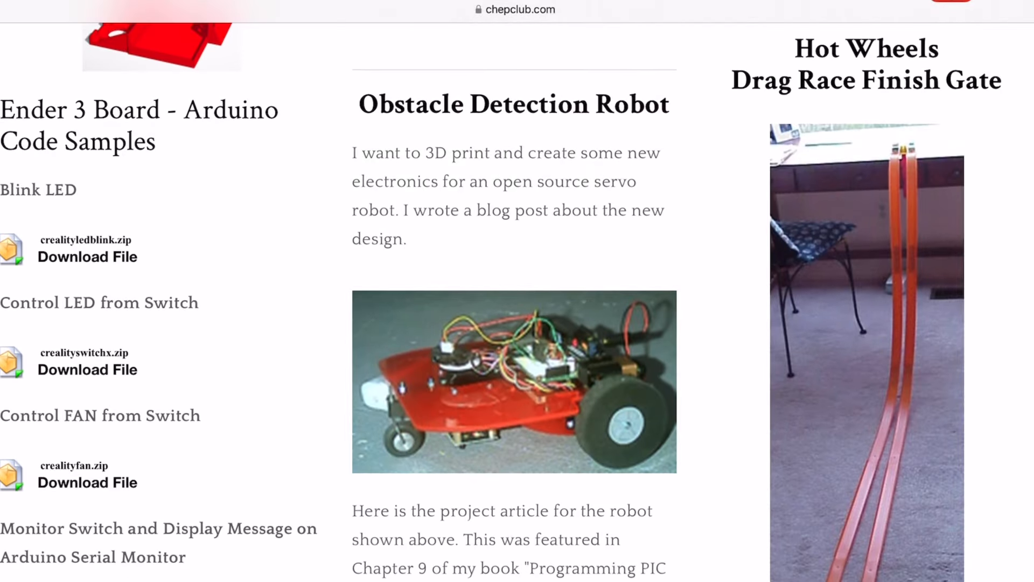
scroll(down, 3)
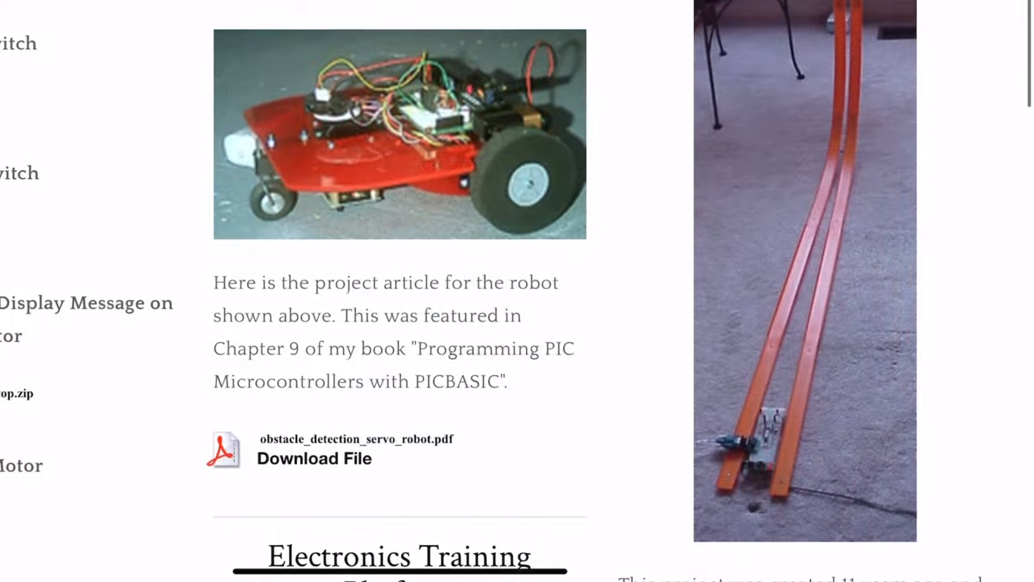
scroll(down, 3)
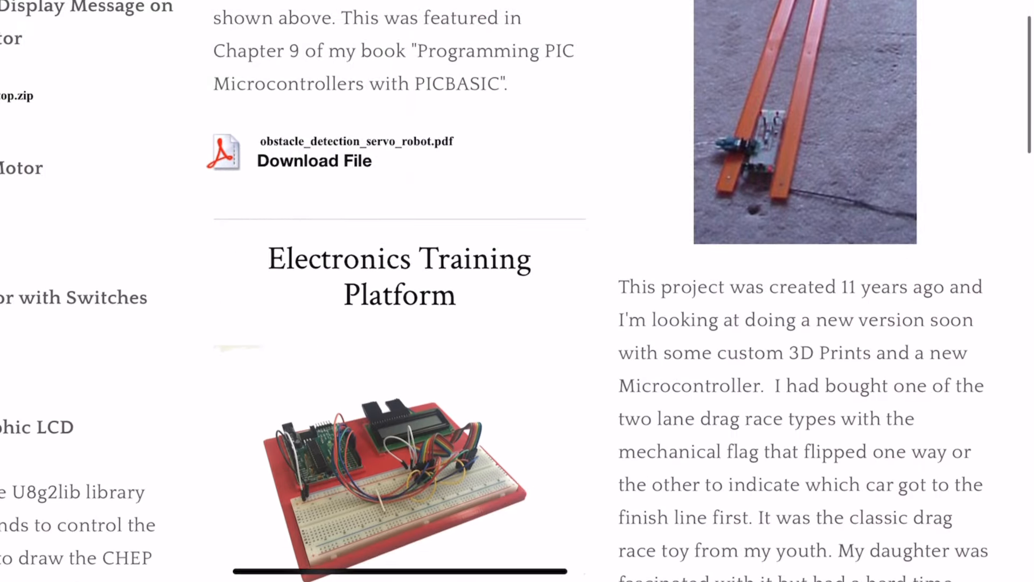
scroll(down, 3)
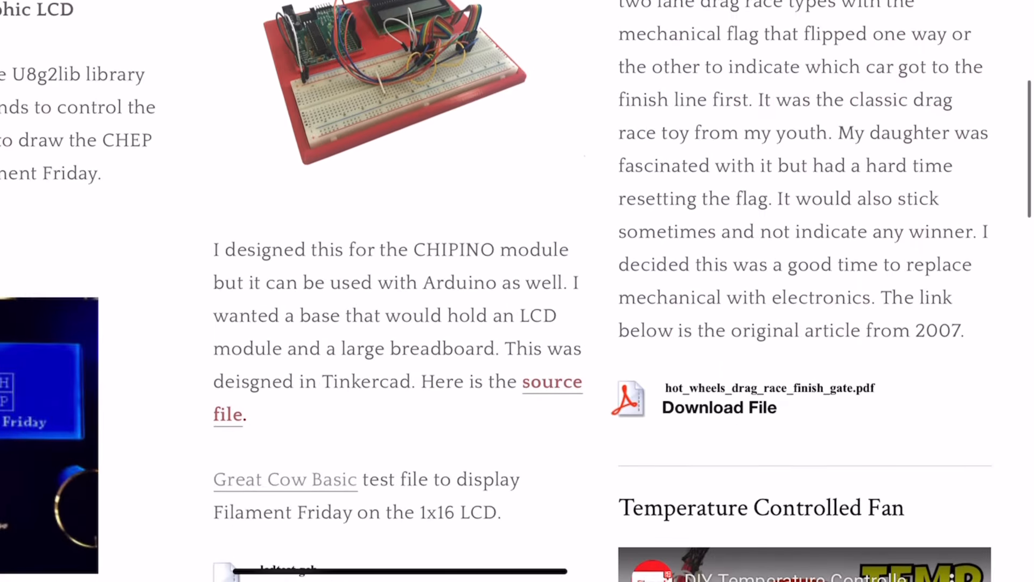